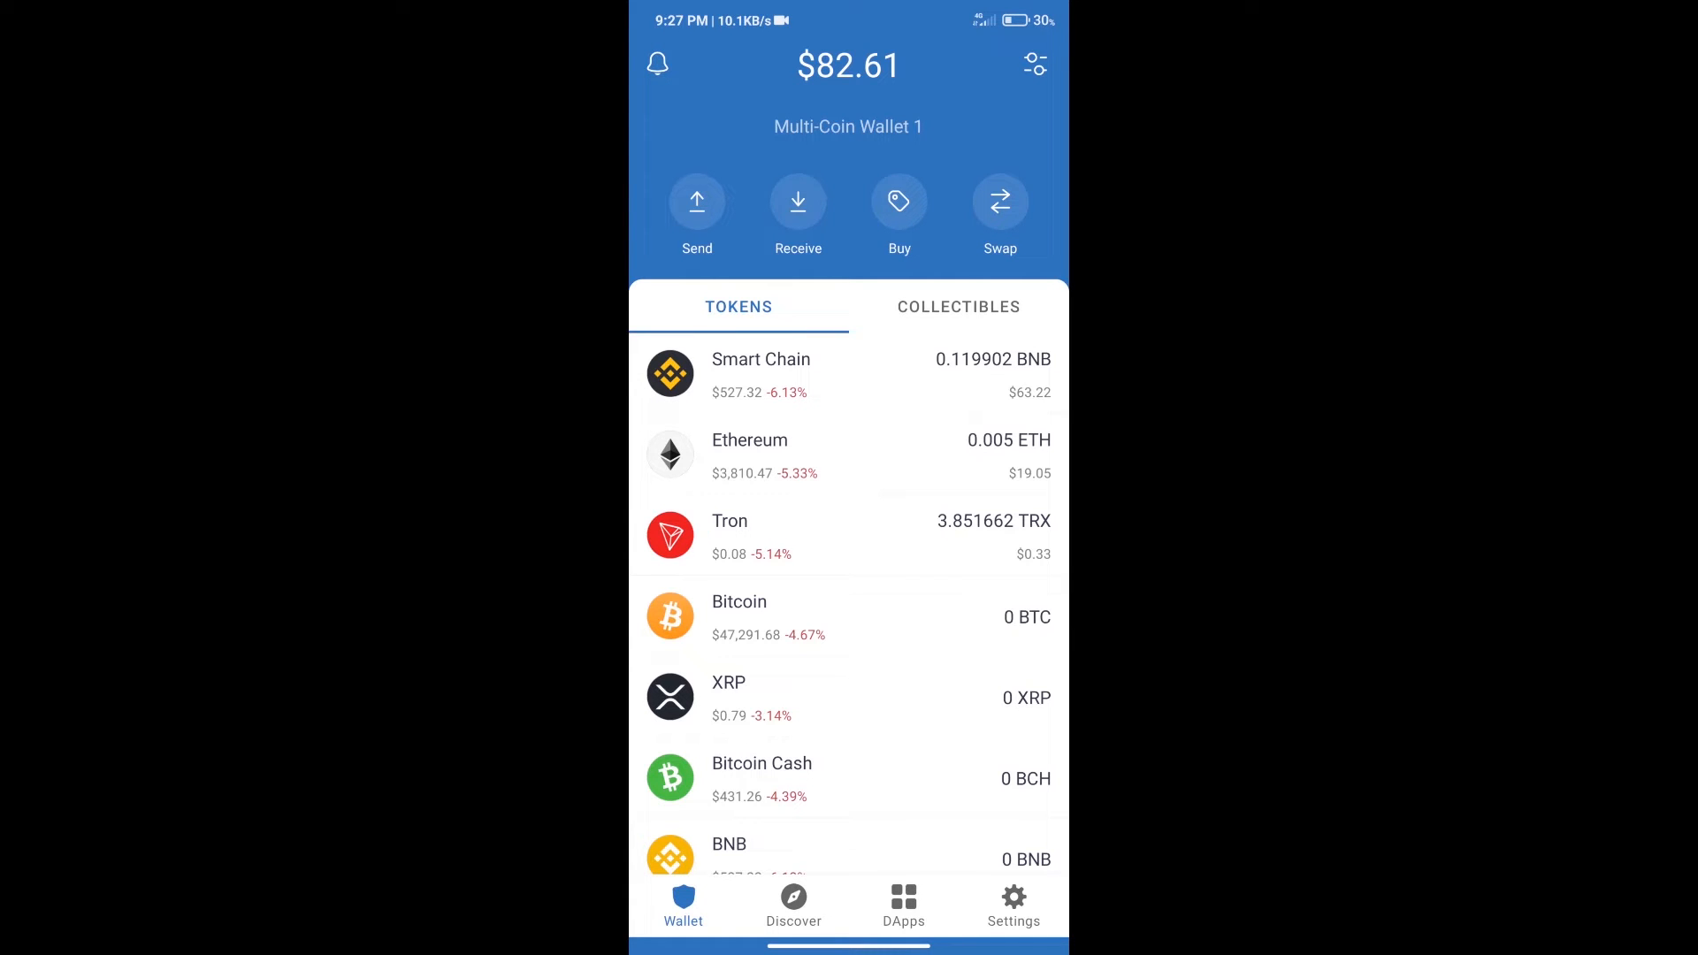
Step: Browse the coins available to buy, search for BNB, then back out of the purchase screen
left_click(899, 202)
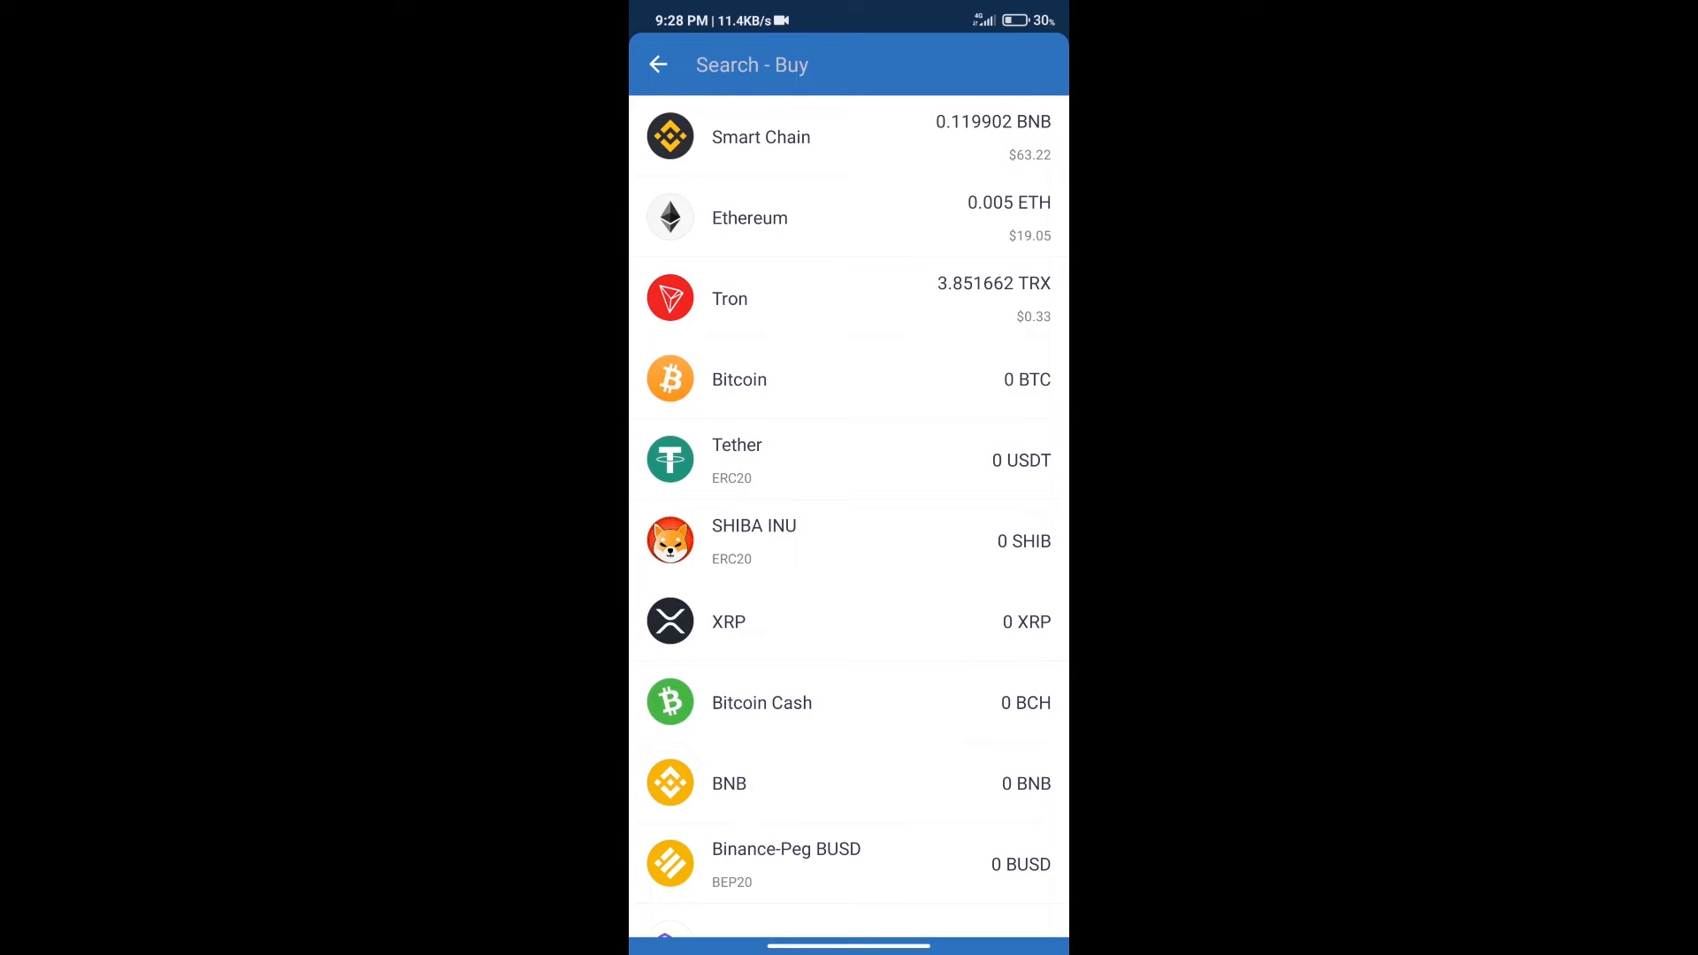
type("bn")
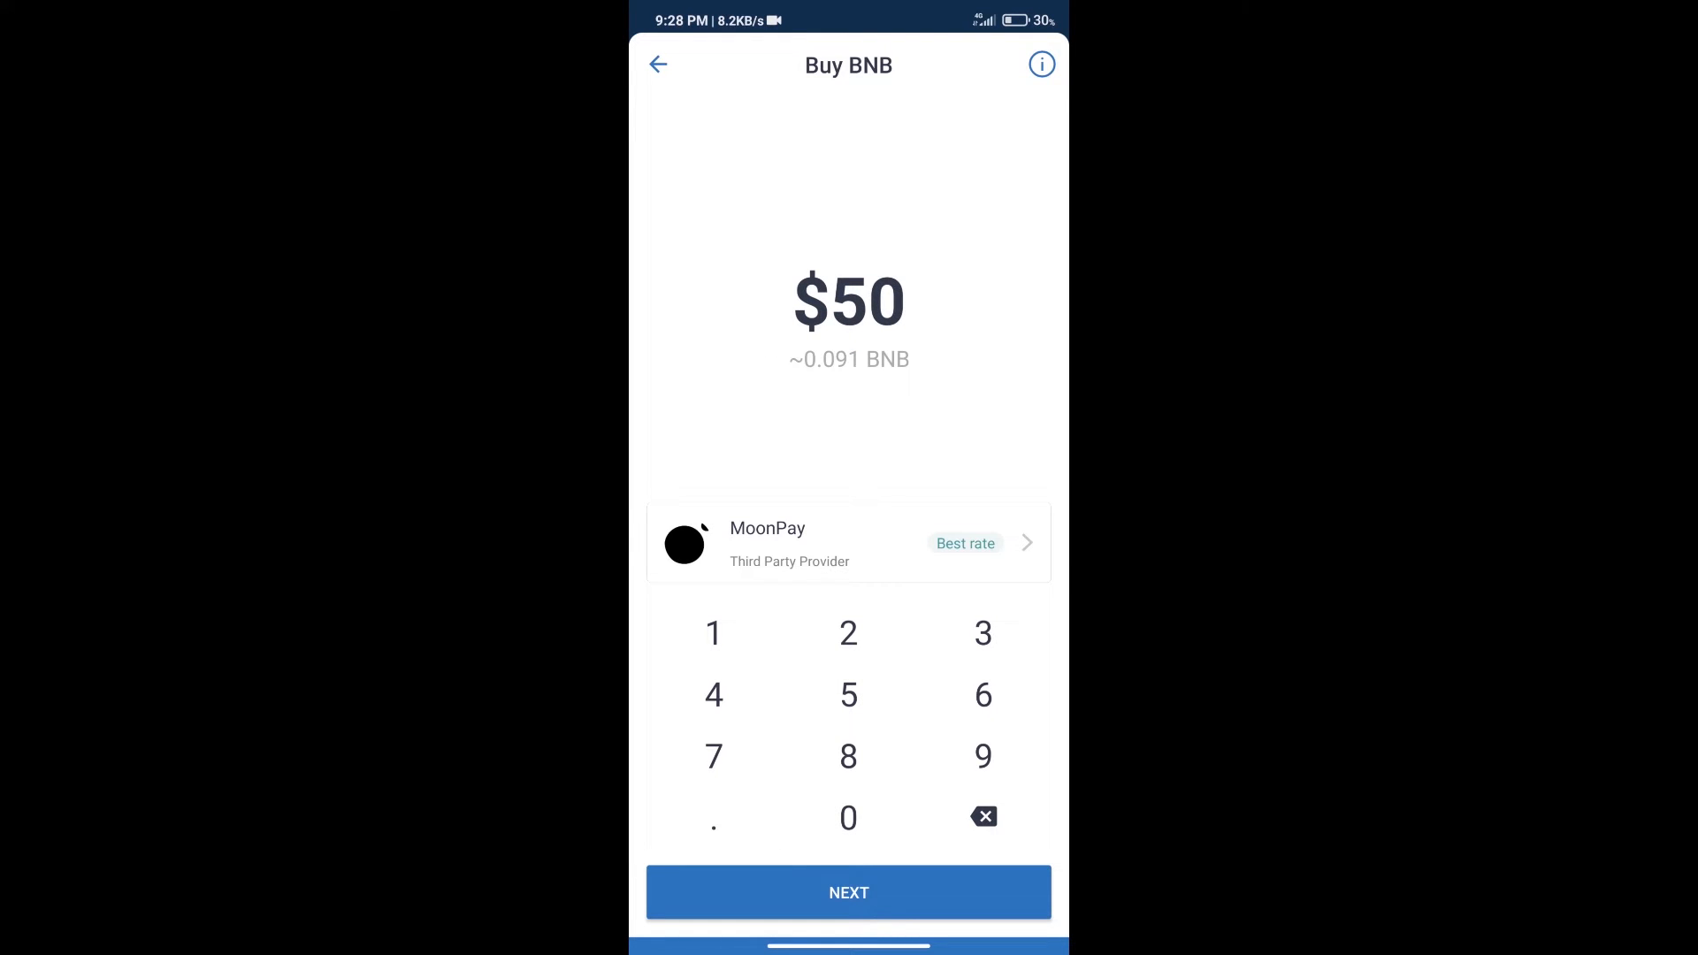
left_click(658, 64)
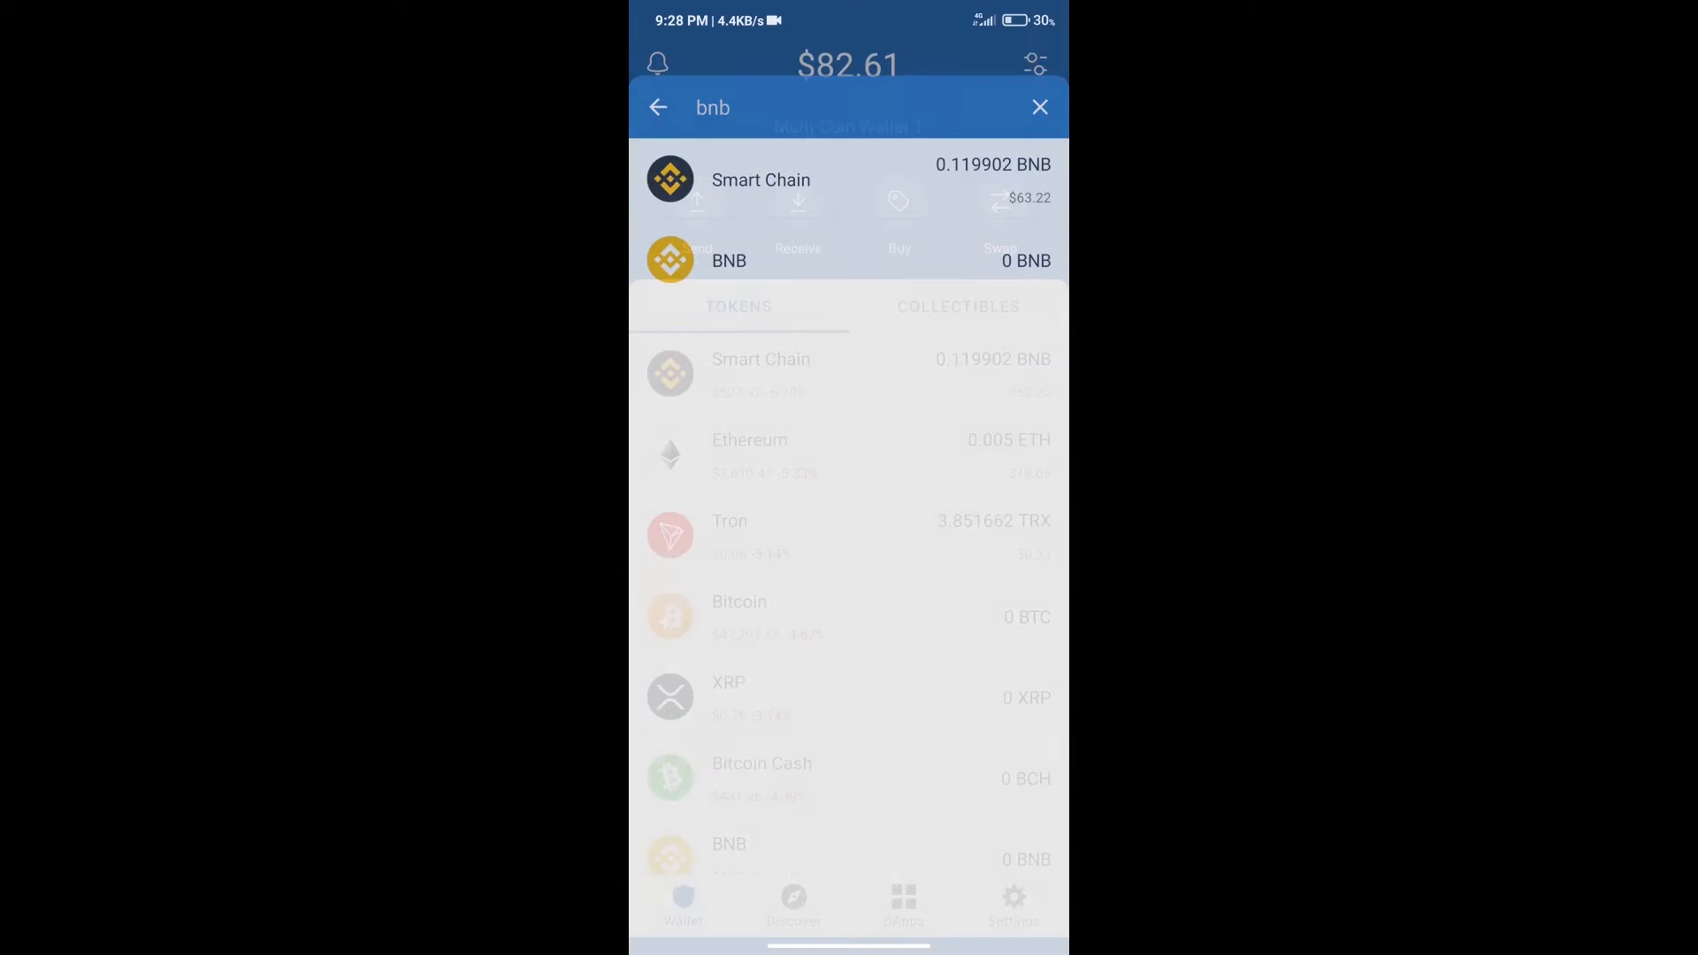
Step: From the wallet overview, launch PancakeSwap from the DApps collection
left_click(1038, 107)
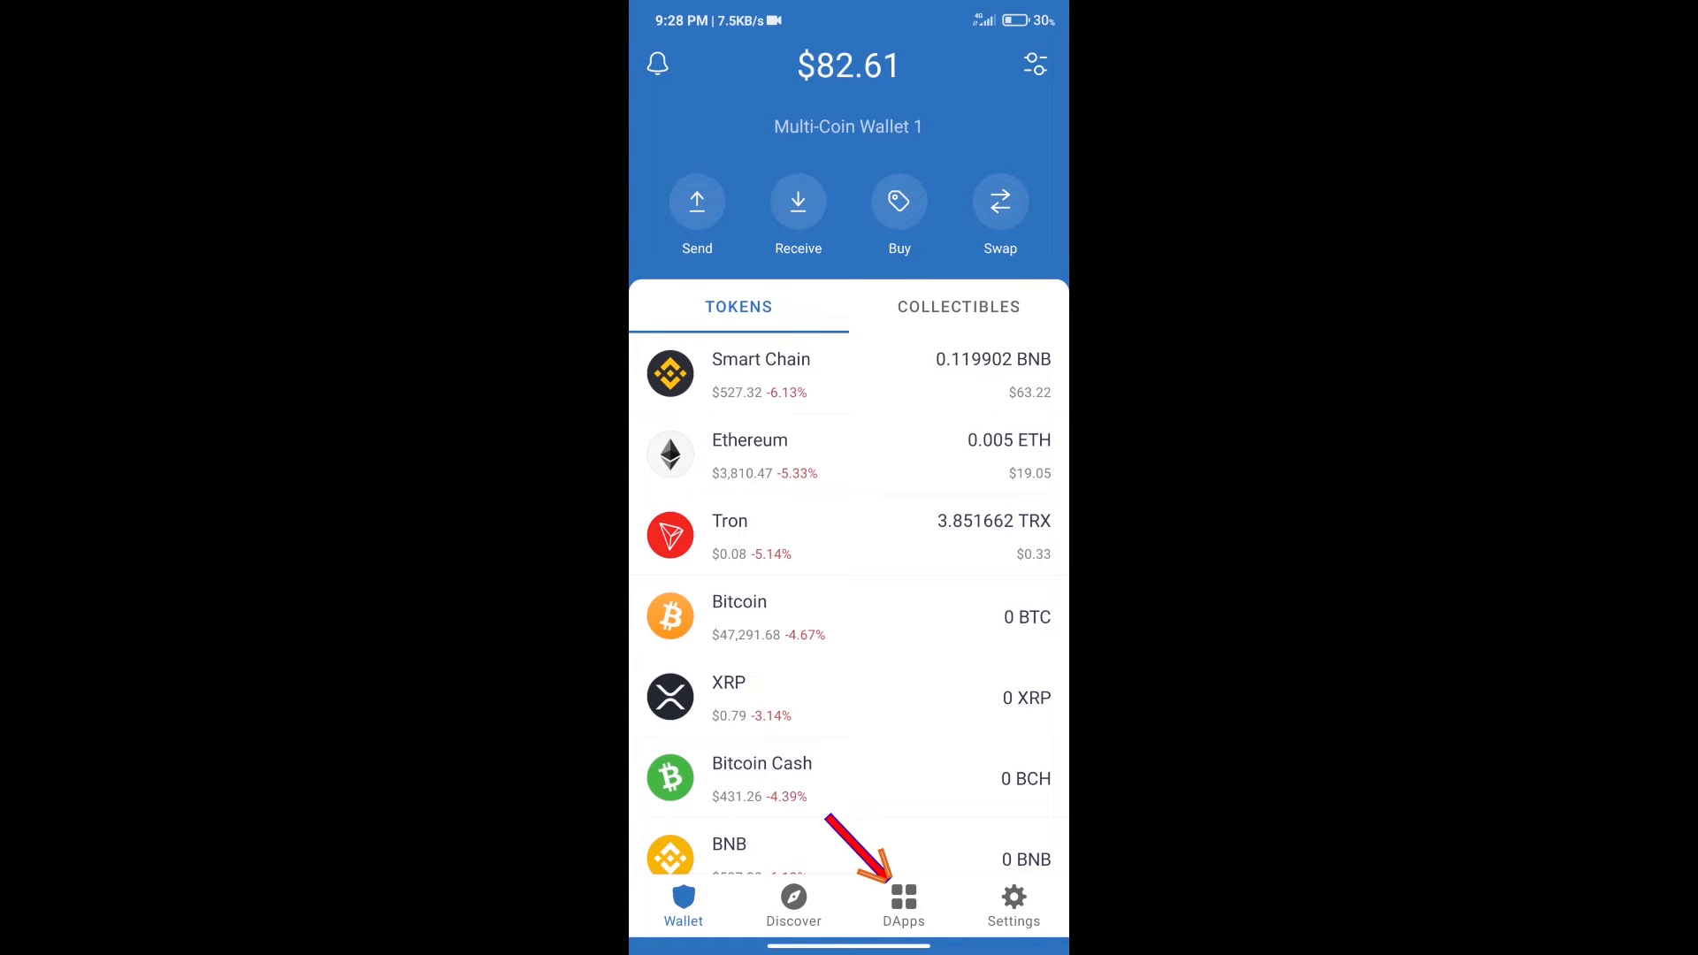
left_click(902, 904)
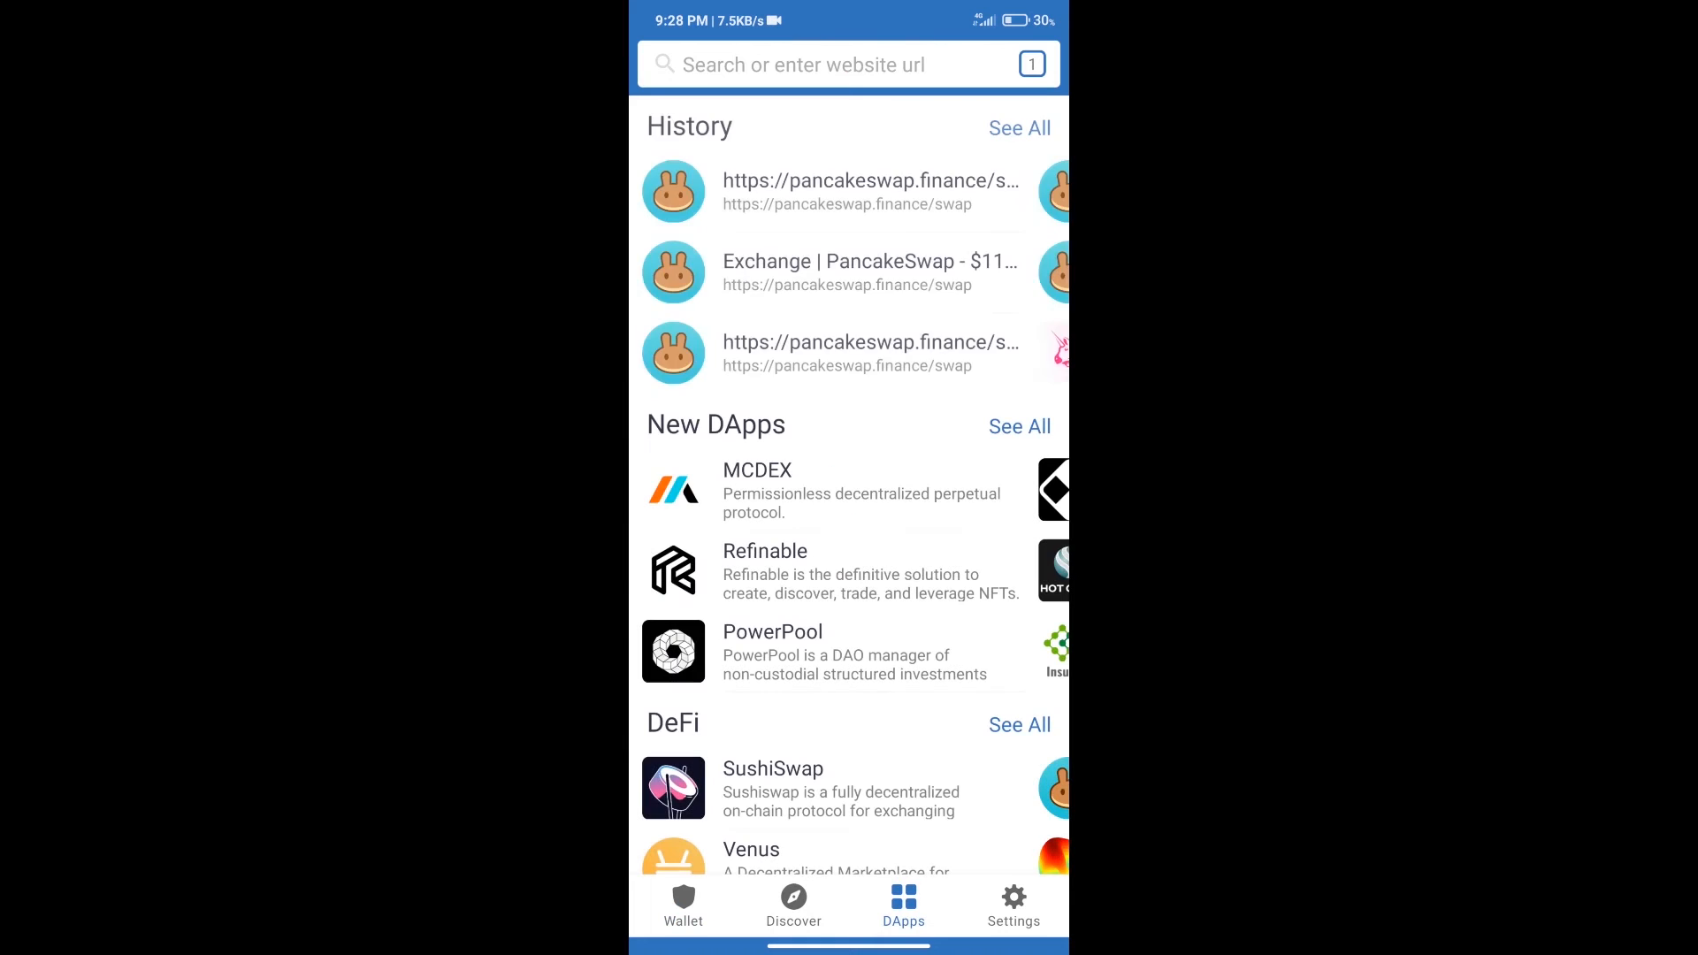
scroll("down", 3)
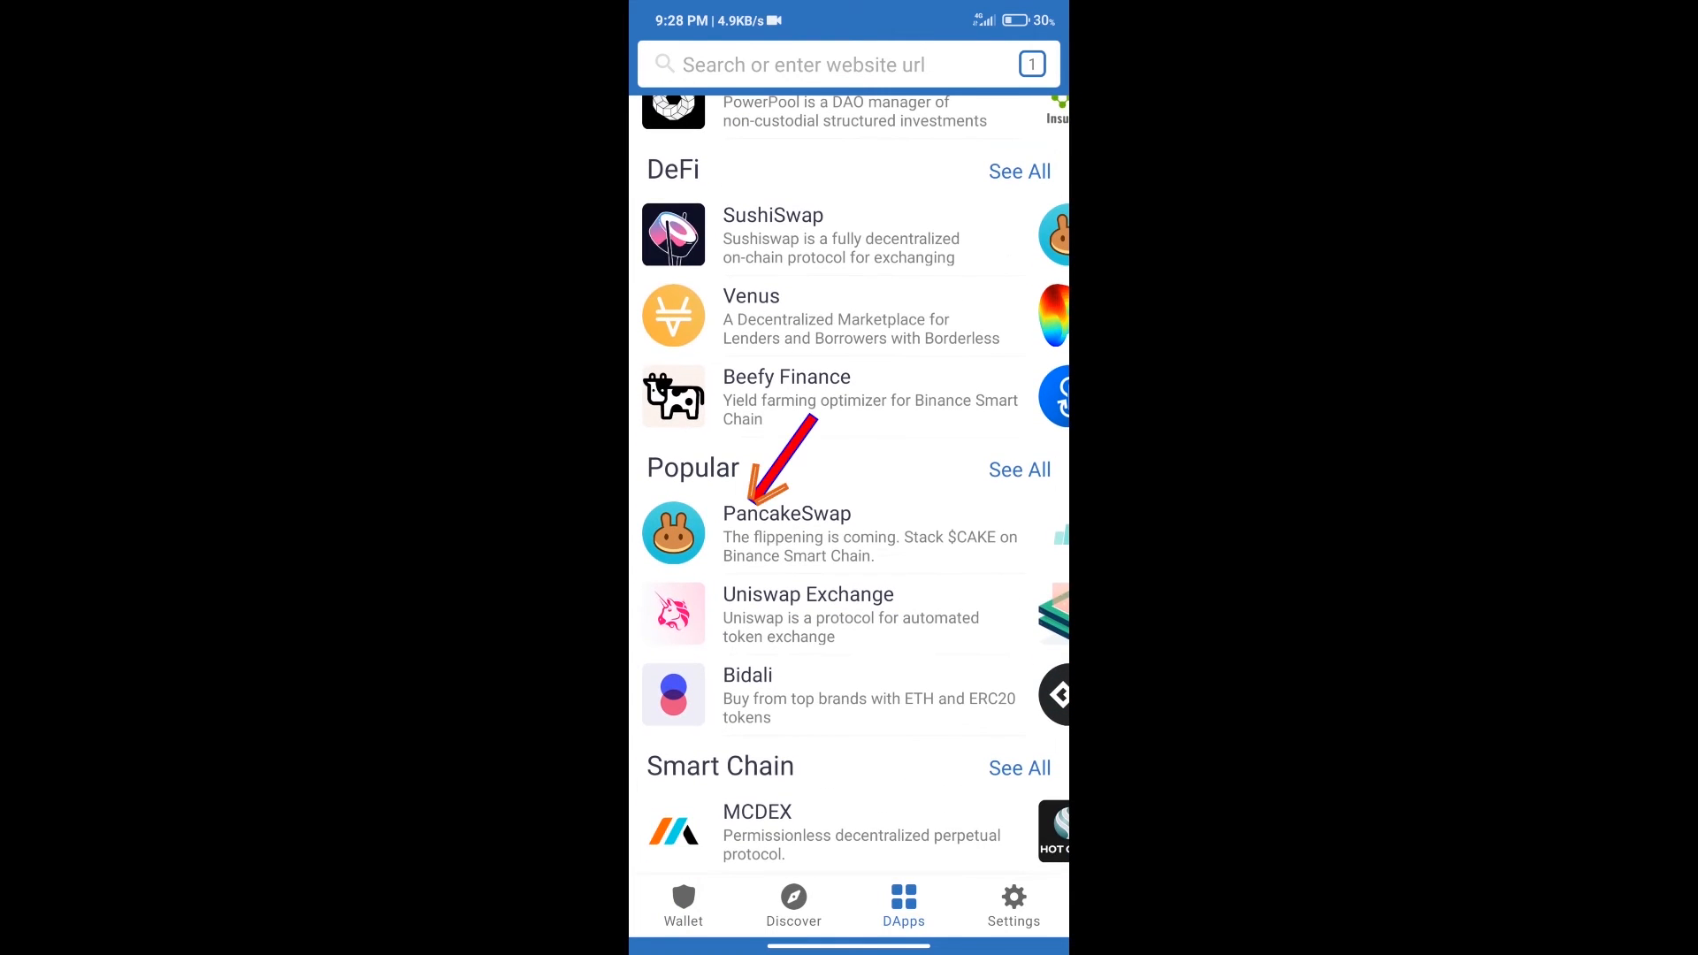
left_click(787, 534)
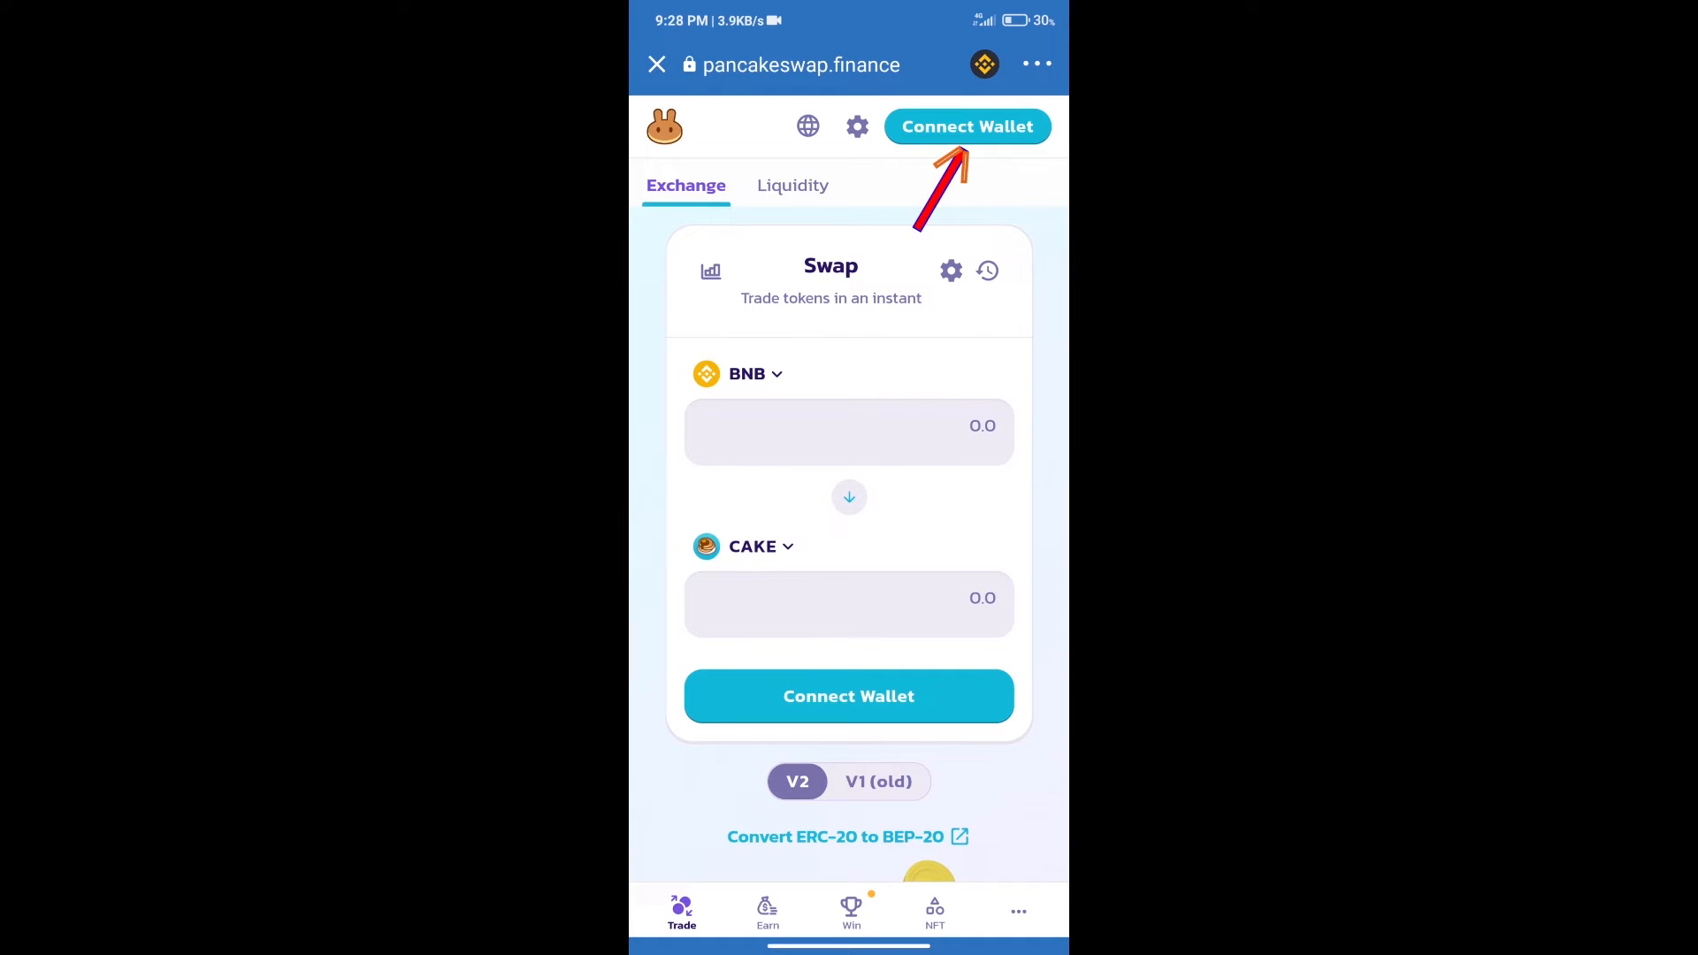
Step: Connect the Trust Wallet account to PancakeSwap so the 0.119902 BNB balance shows
left_click(965, 126)
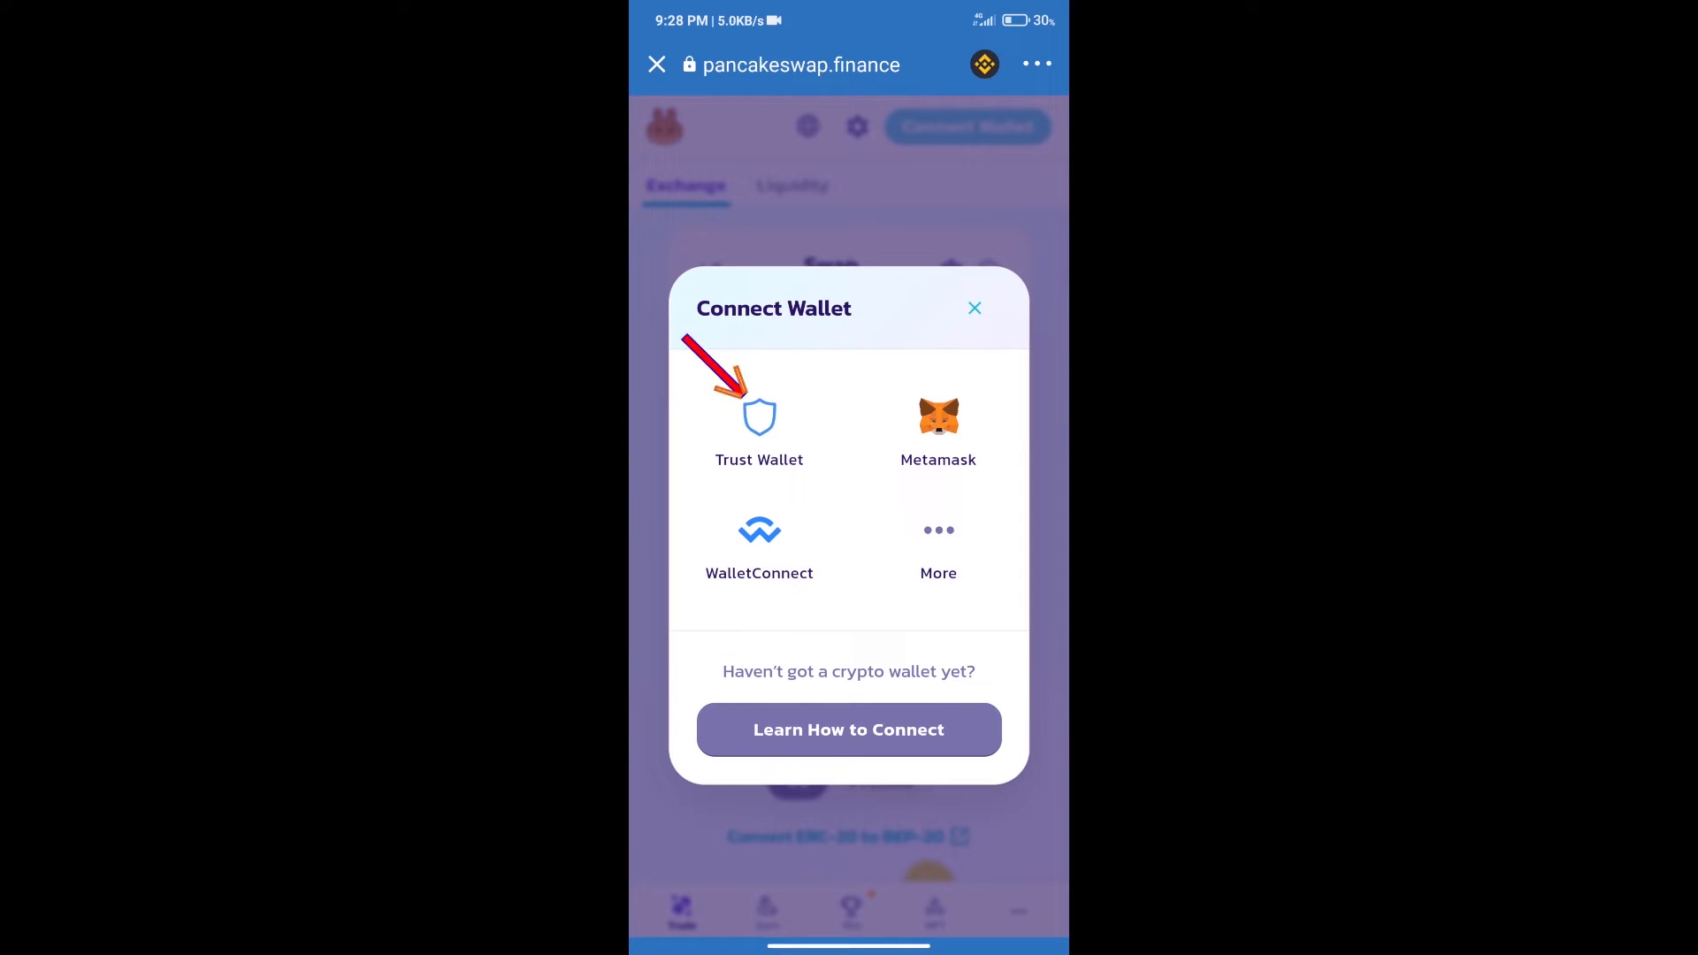
left_click(974, 307)
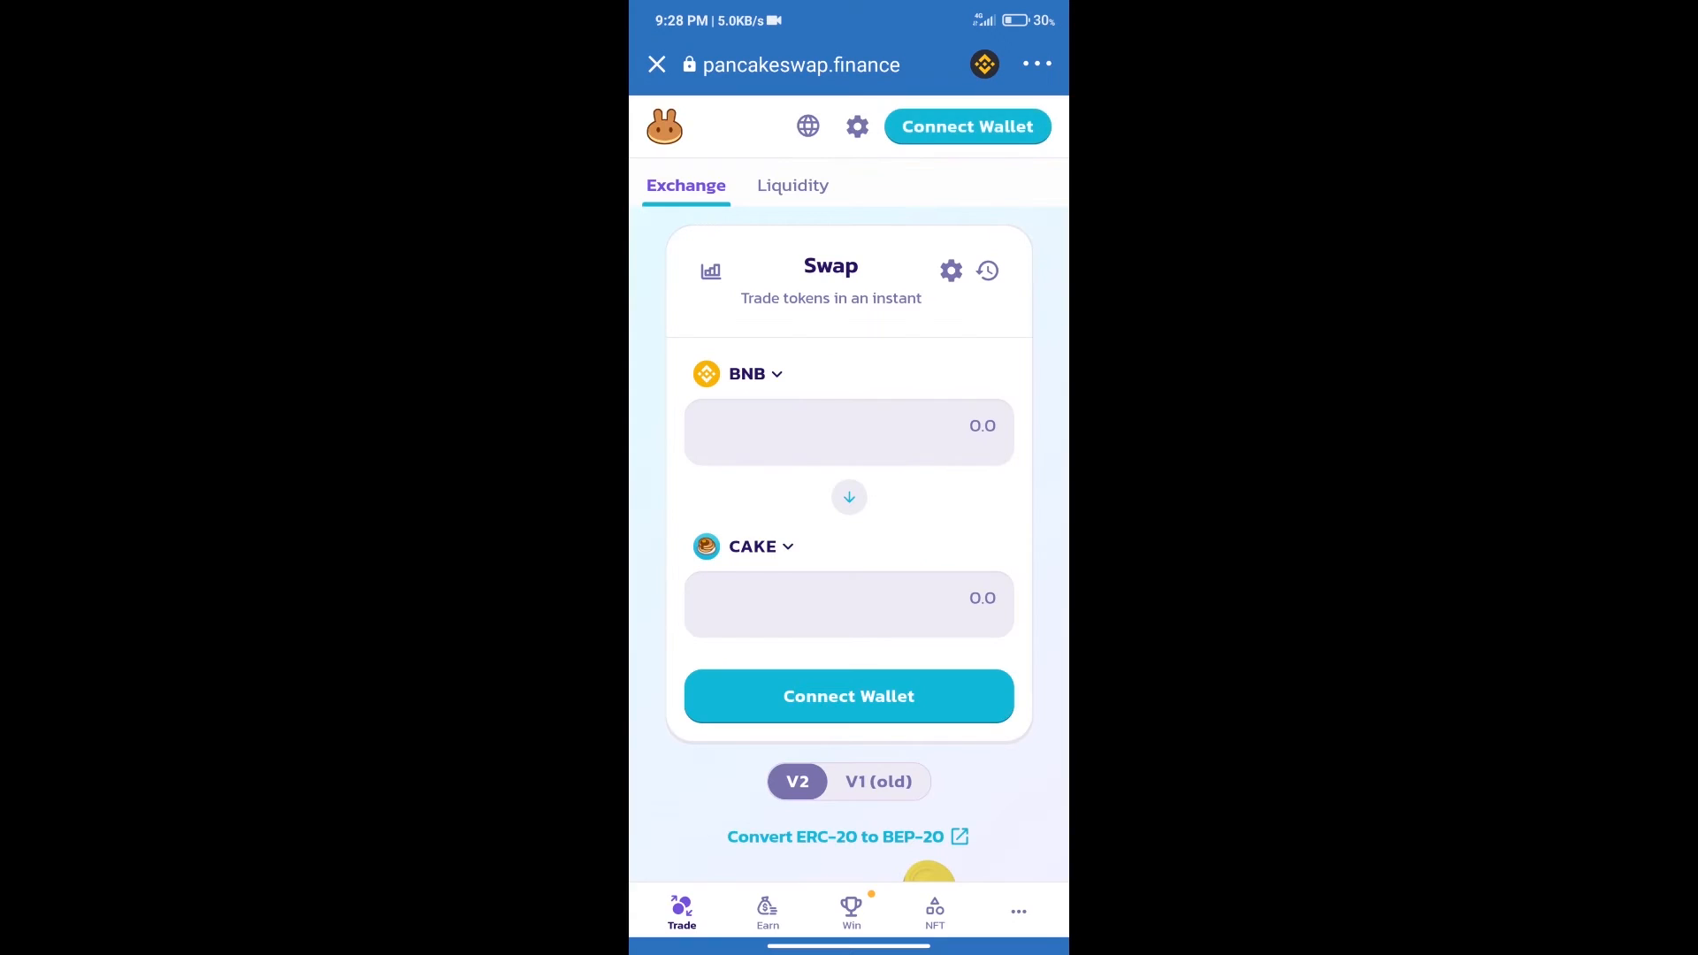
left_click(966, 126)
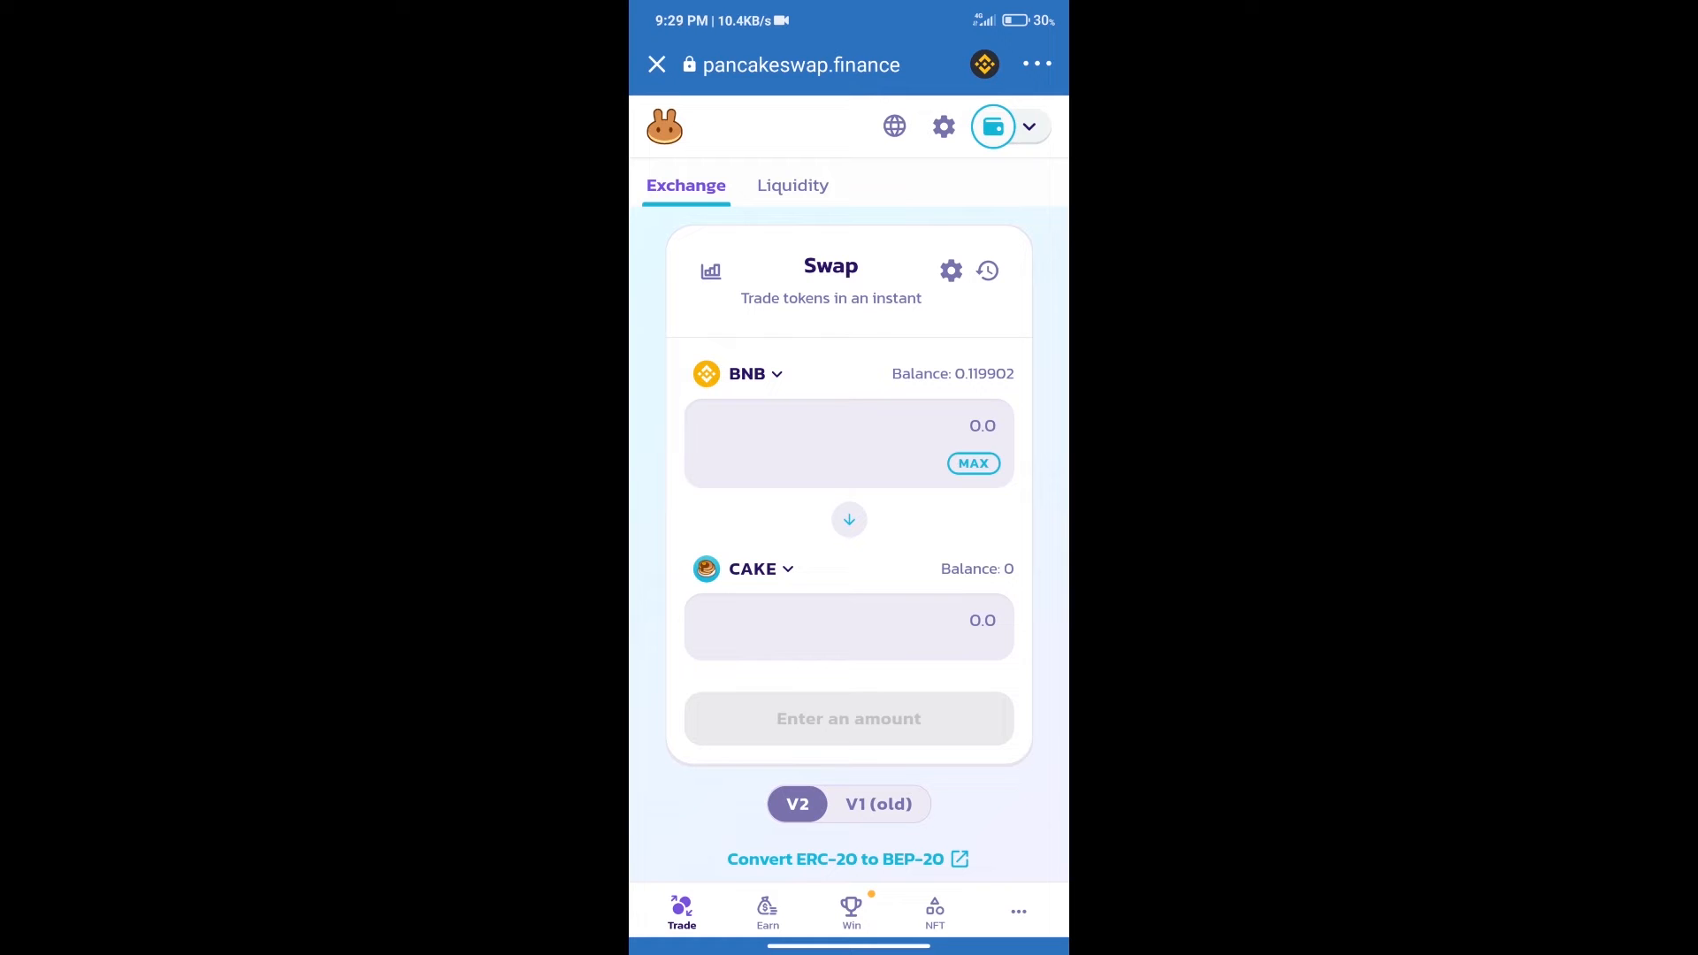
left_click(744, 373)
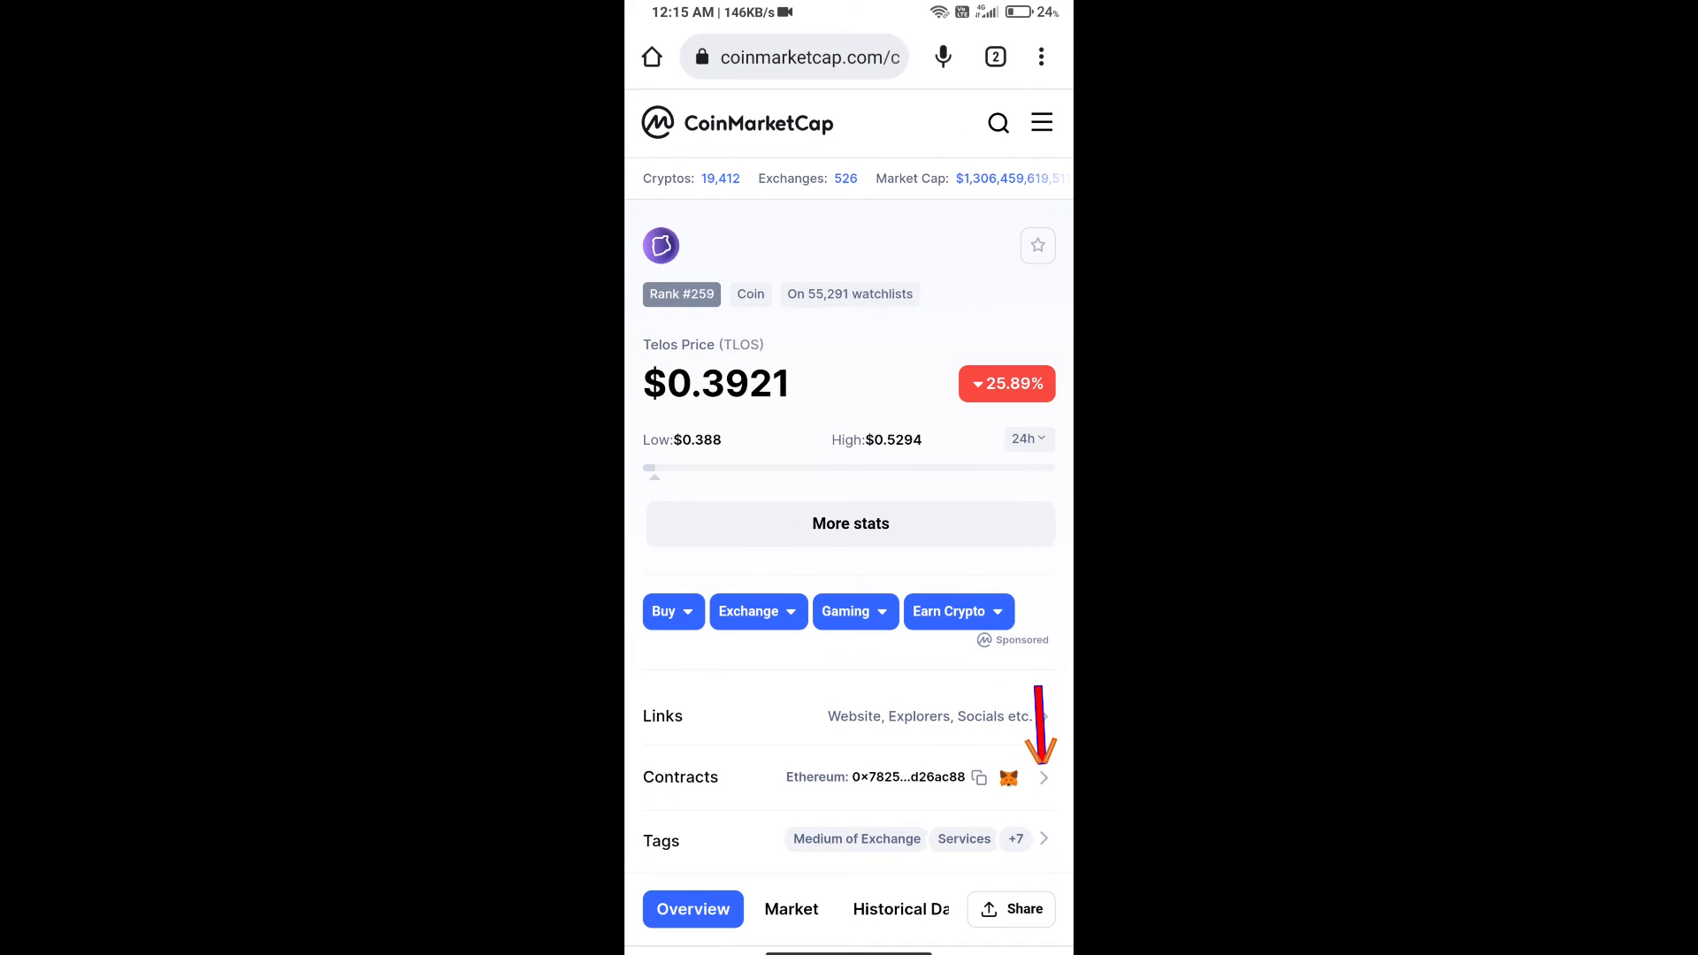
Step: Expand Contracts on CoinMarketCap's Telos (TLOS) page to reveal its contract addresses
left_click(1042, 777)
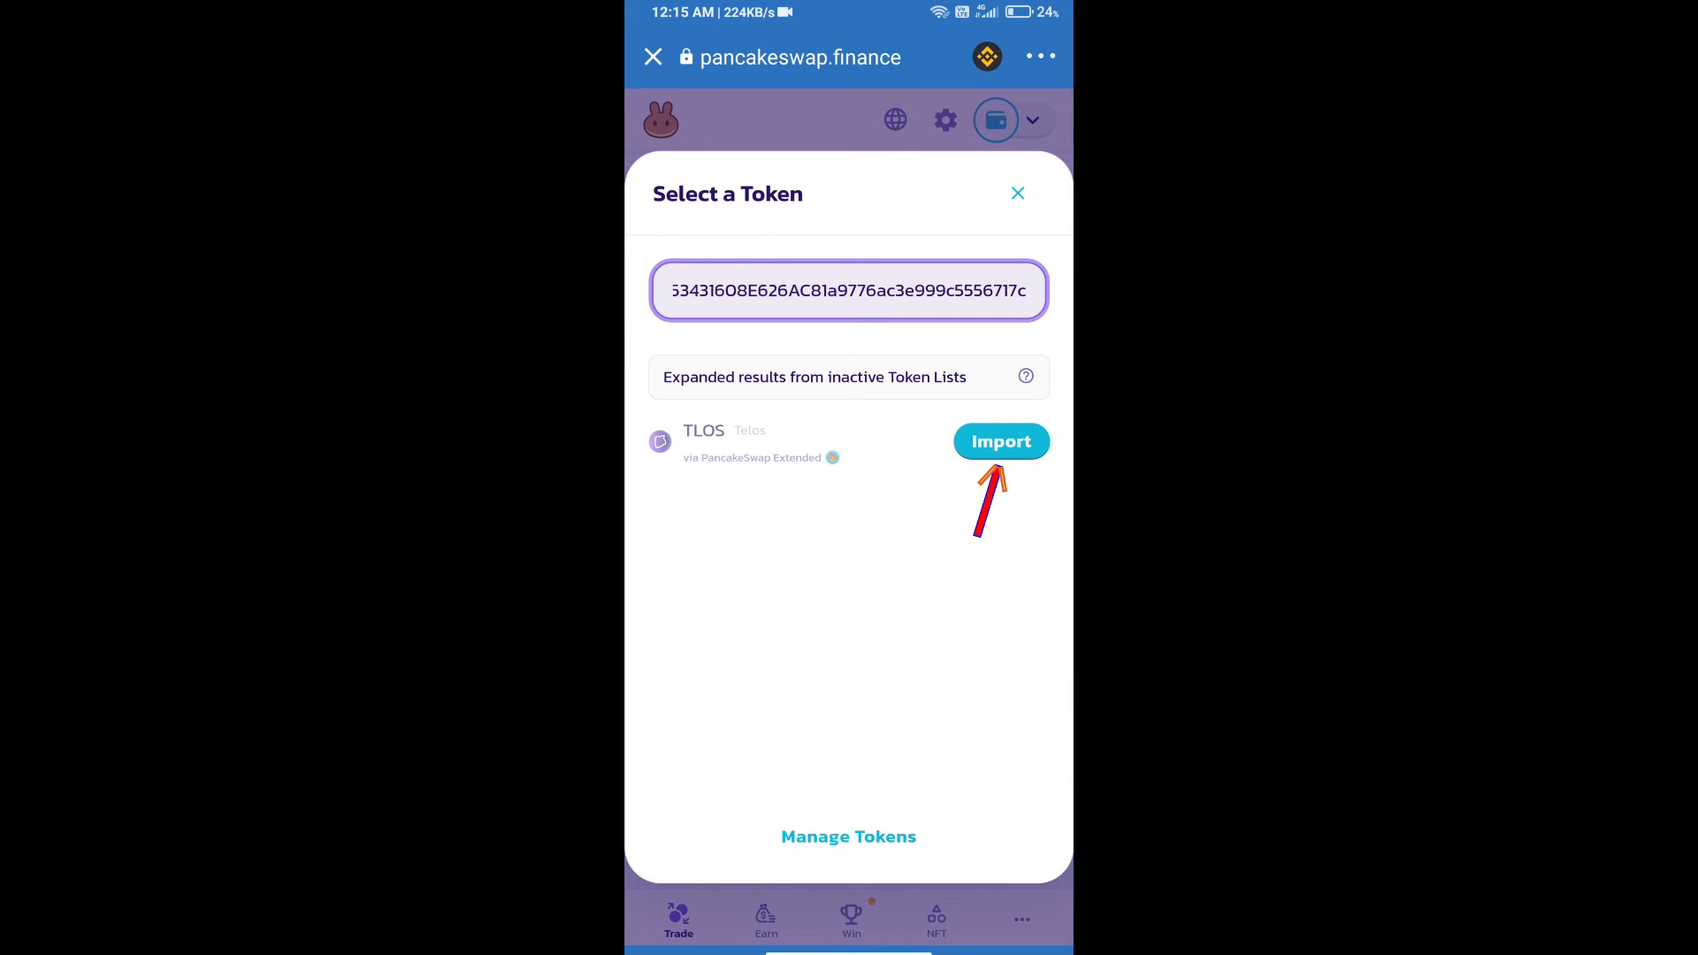
Step: Import the TLOS token found by contract address and confirm it as the output token
left_click(1000, 440)
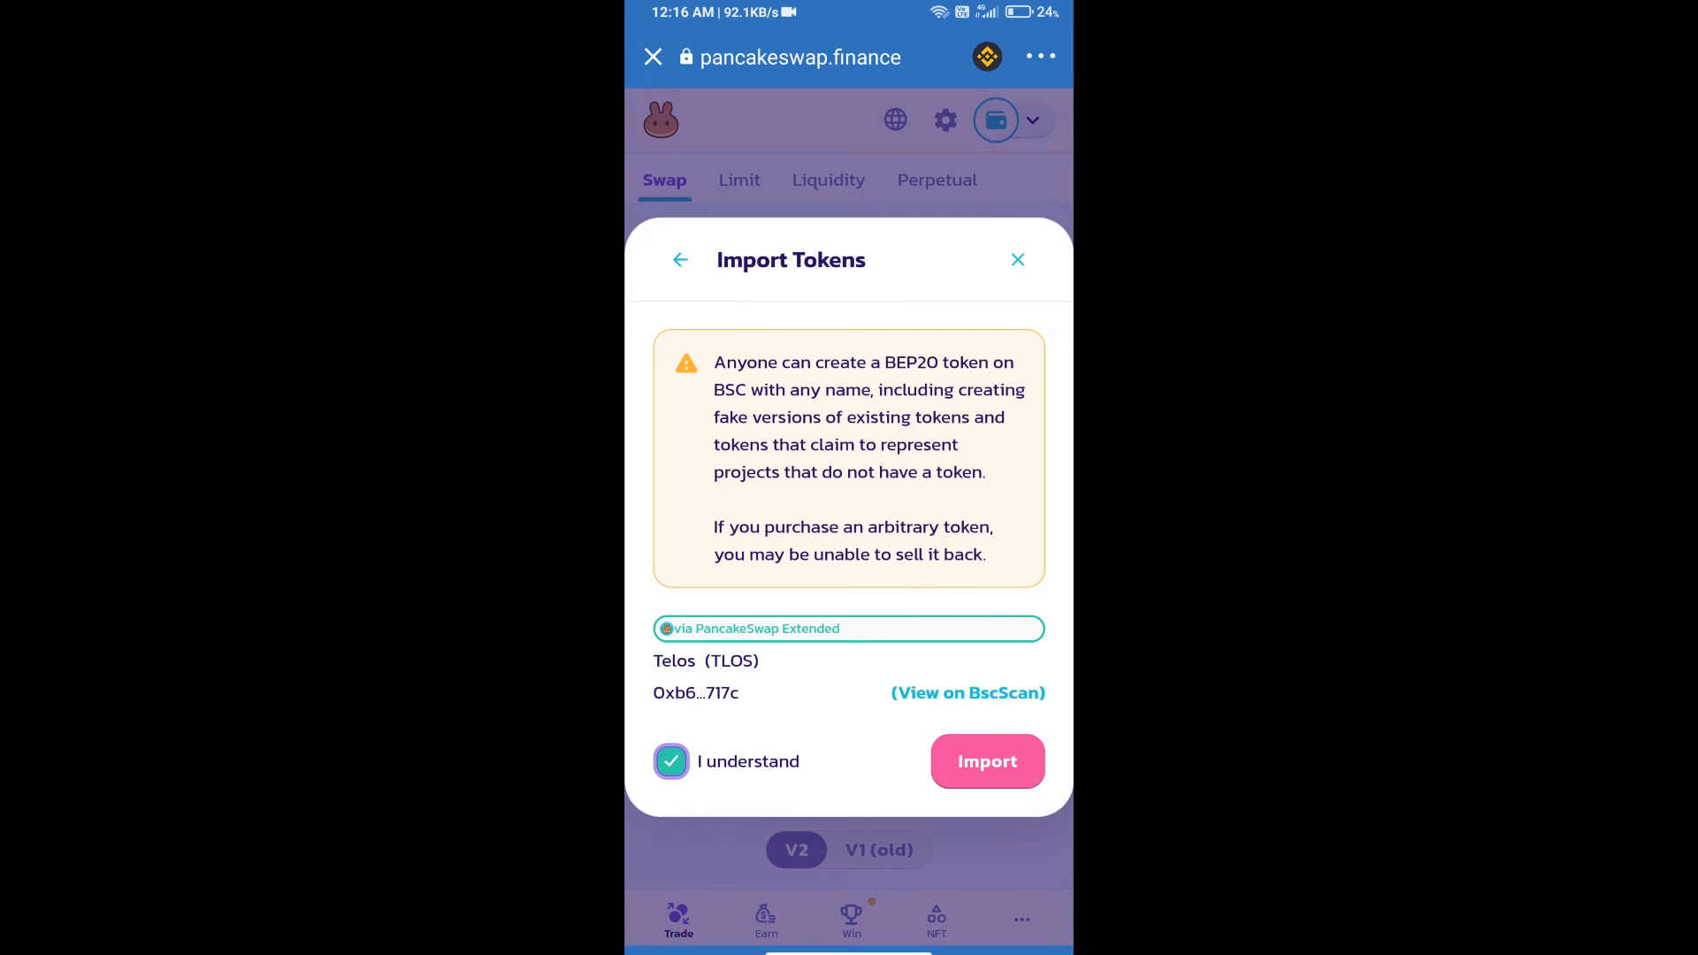
left_click(985, 762)
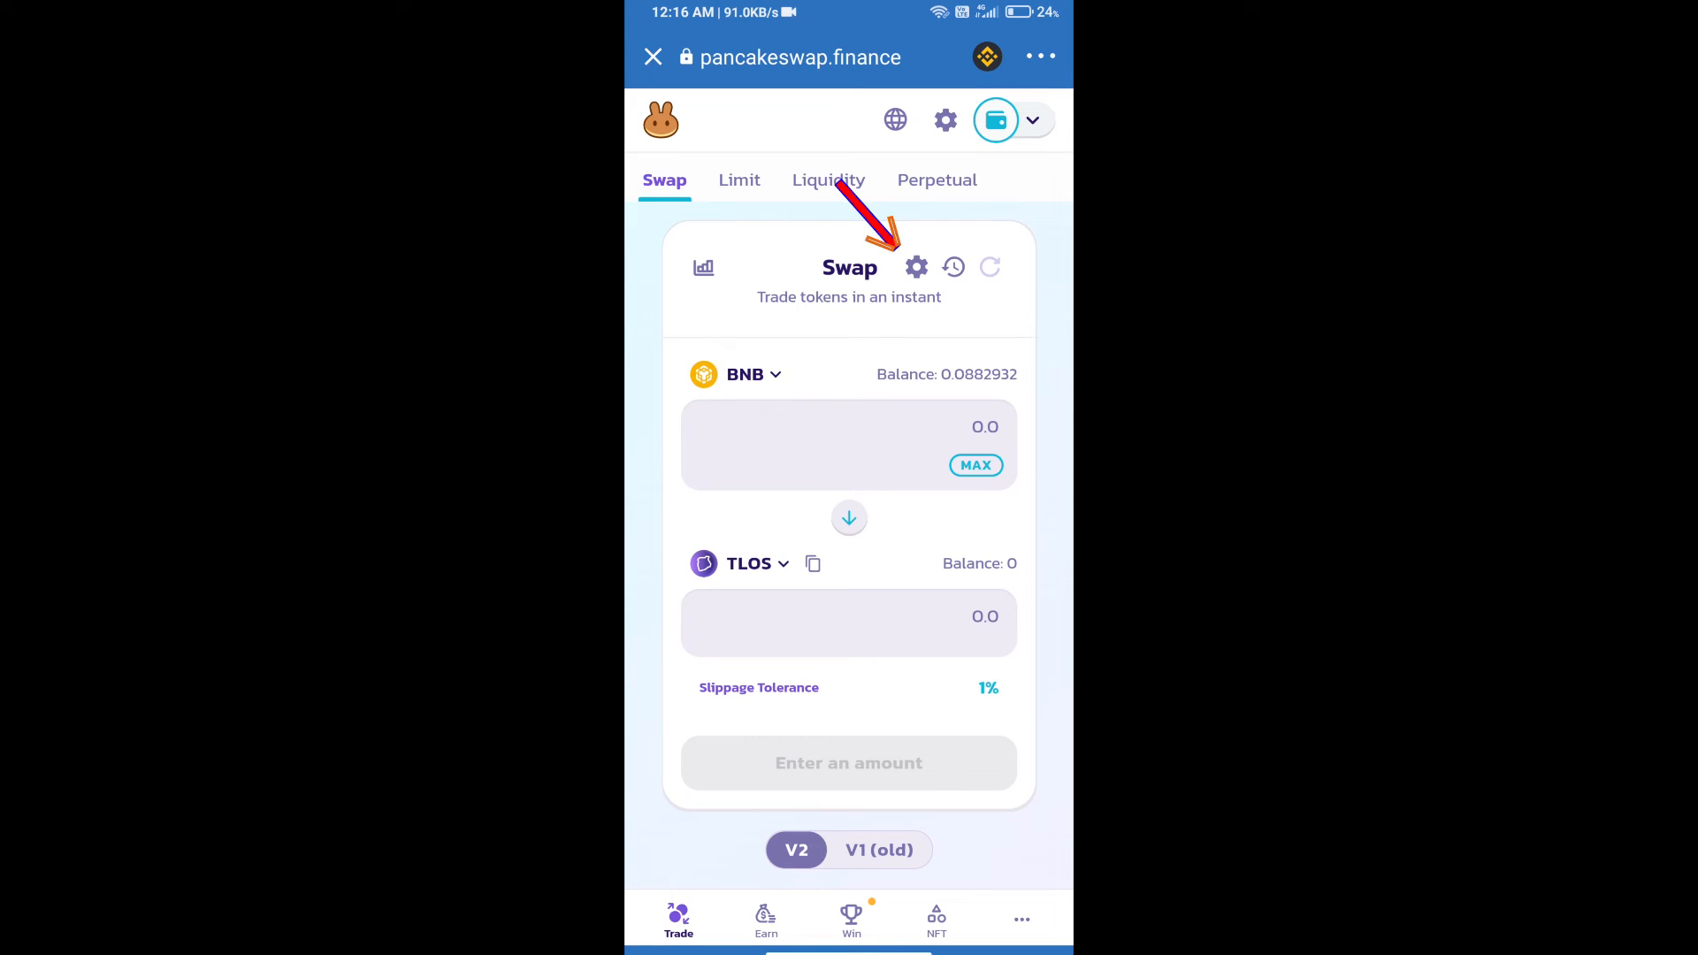
Step: Set a custom 1% slippage tolerance in PancakeSwap's swap settings
left_click(915, 267)
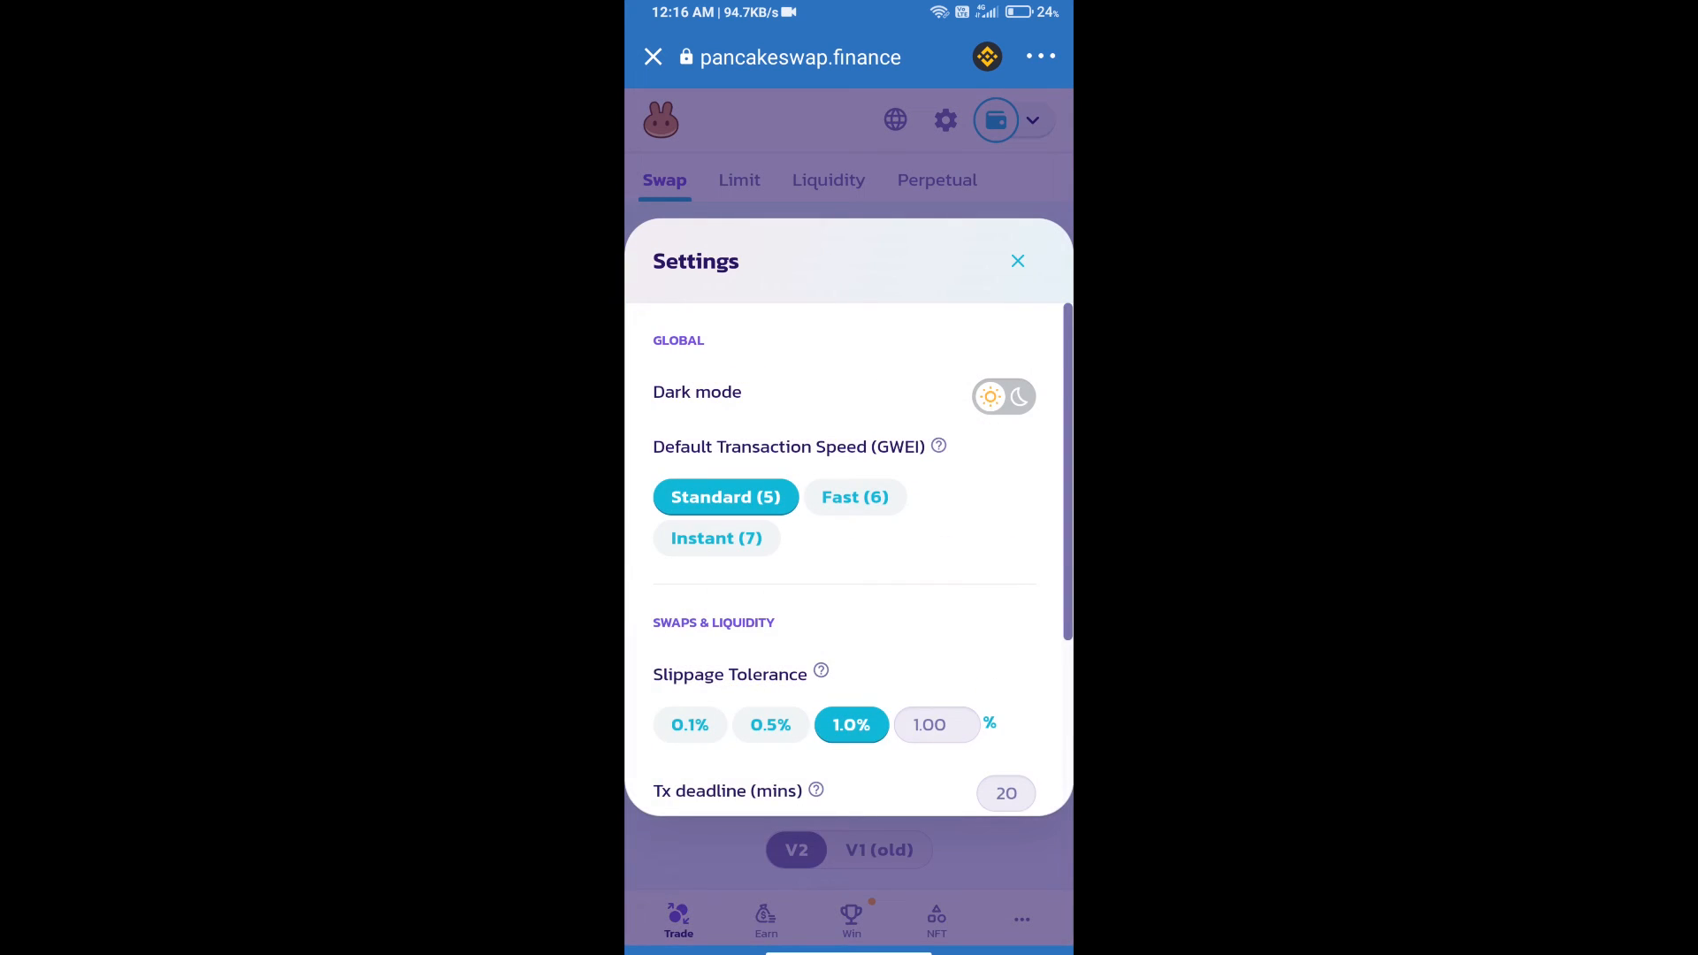
left_click(935, 723)
type("1")
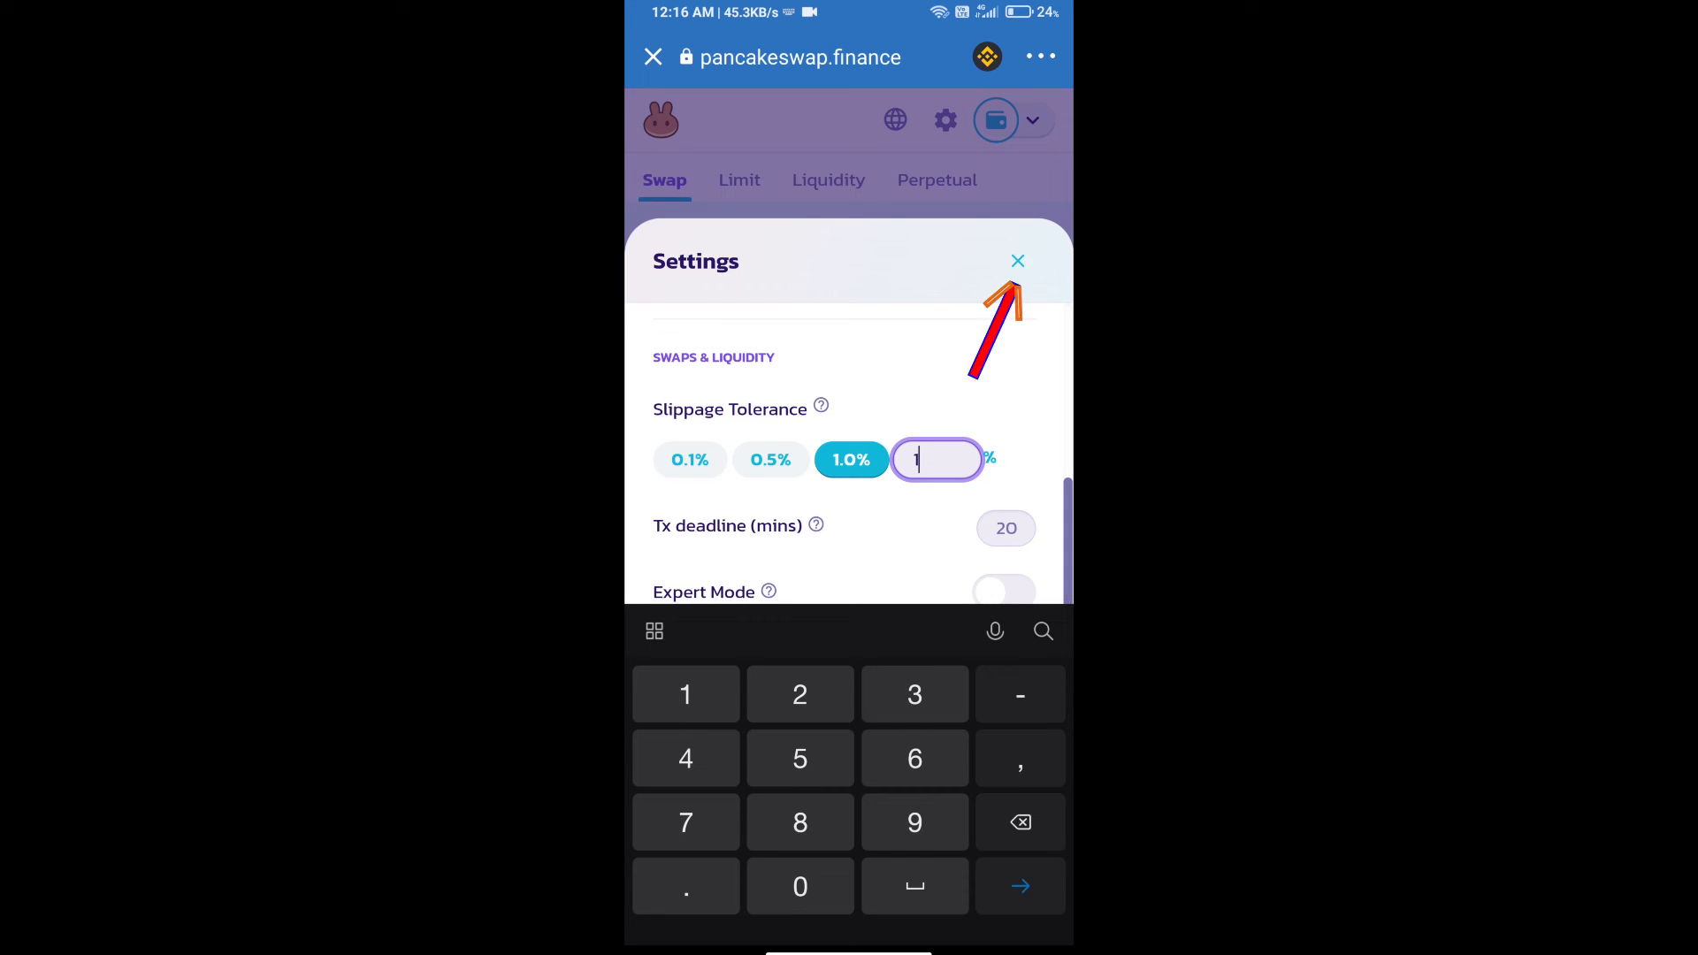
left_click(1017, 261)
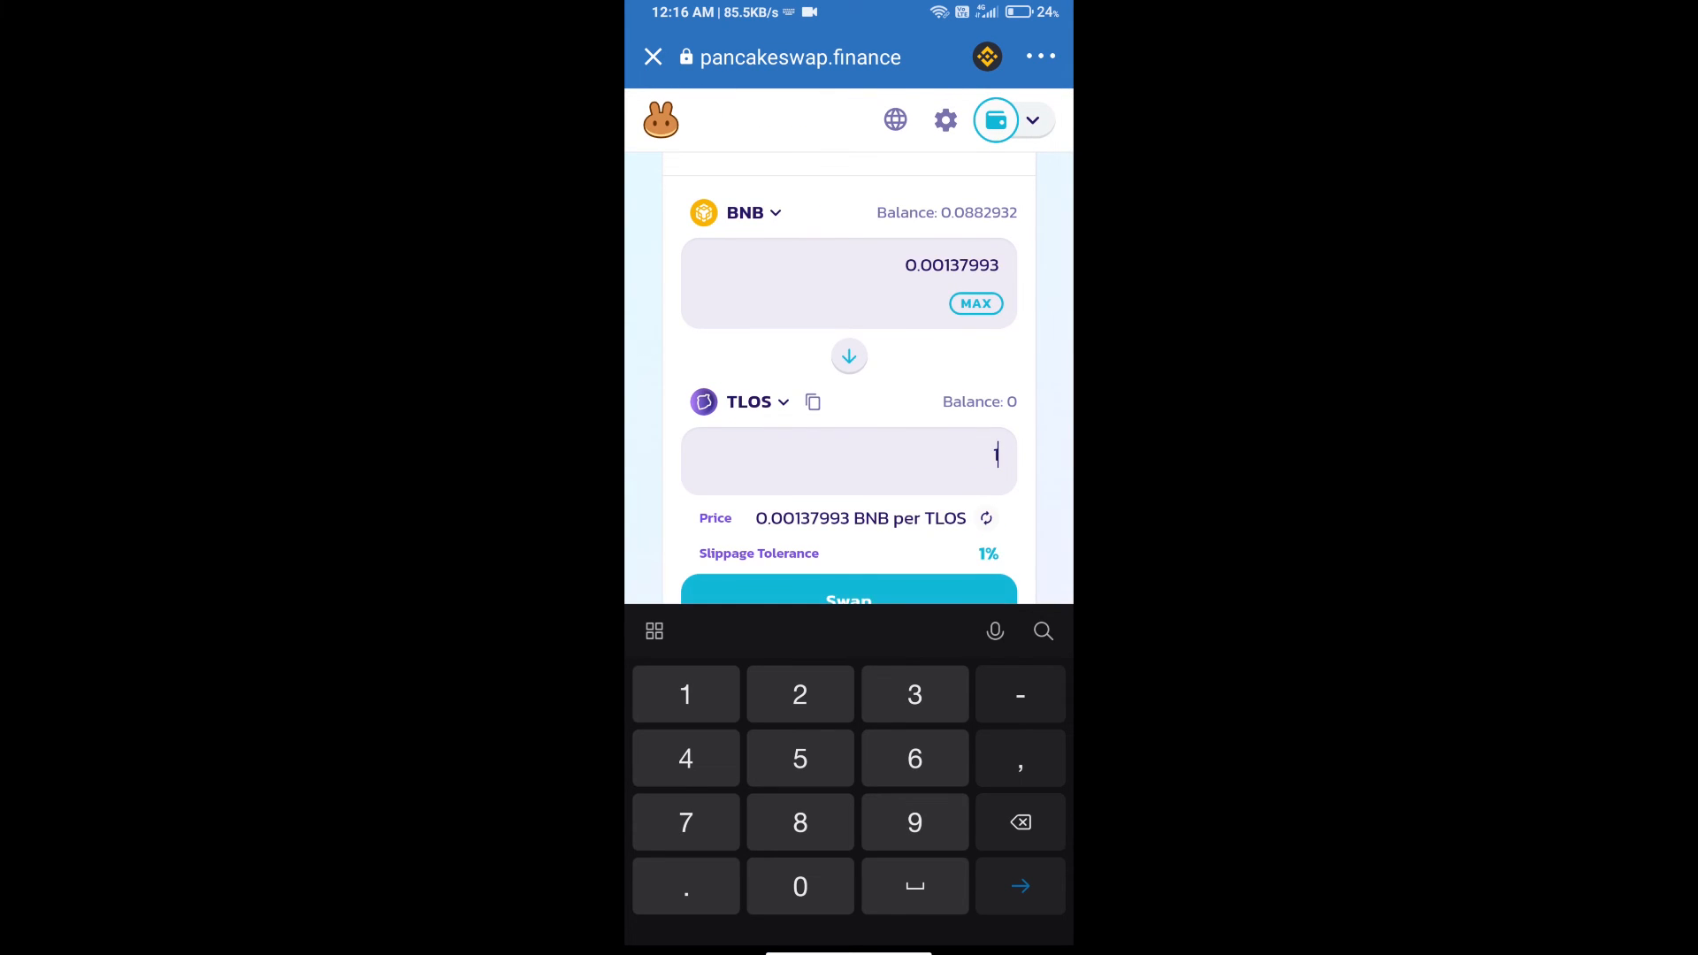
Step: Swap about 0.00138 BNB for 1 TLOS and confirm the swap
scroll("down", 3)
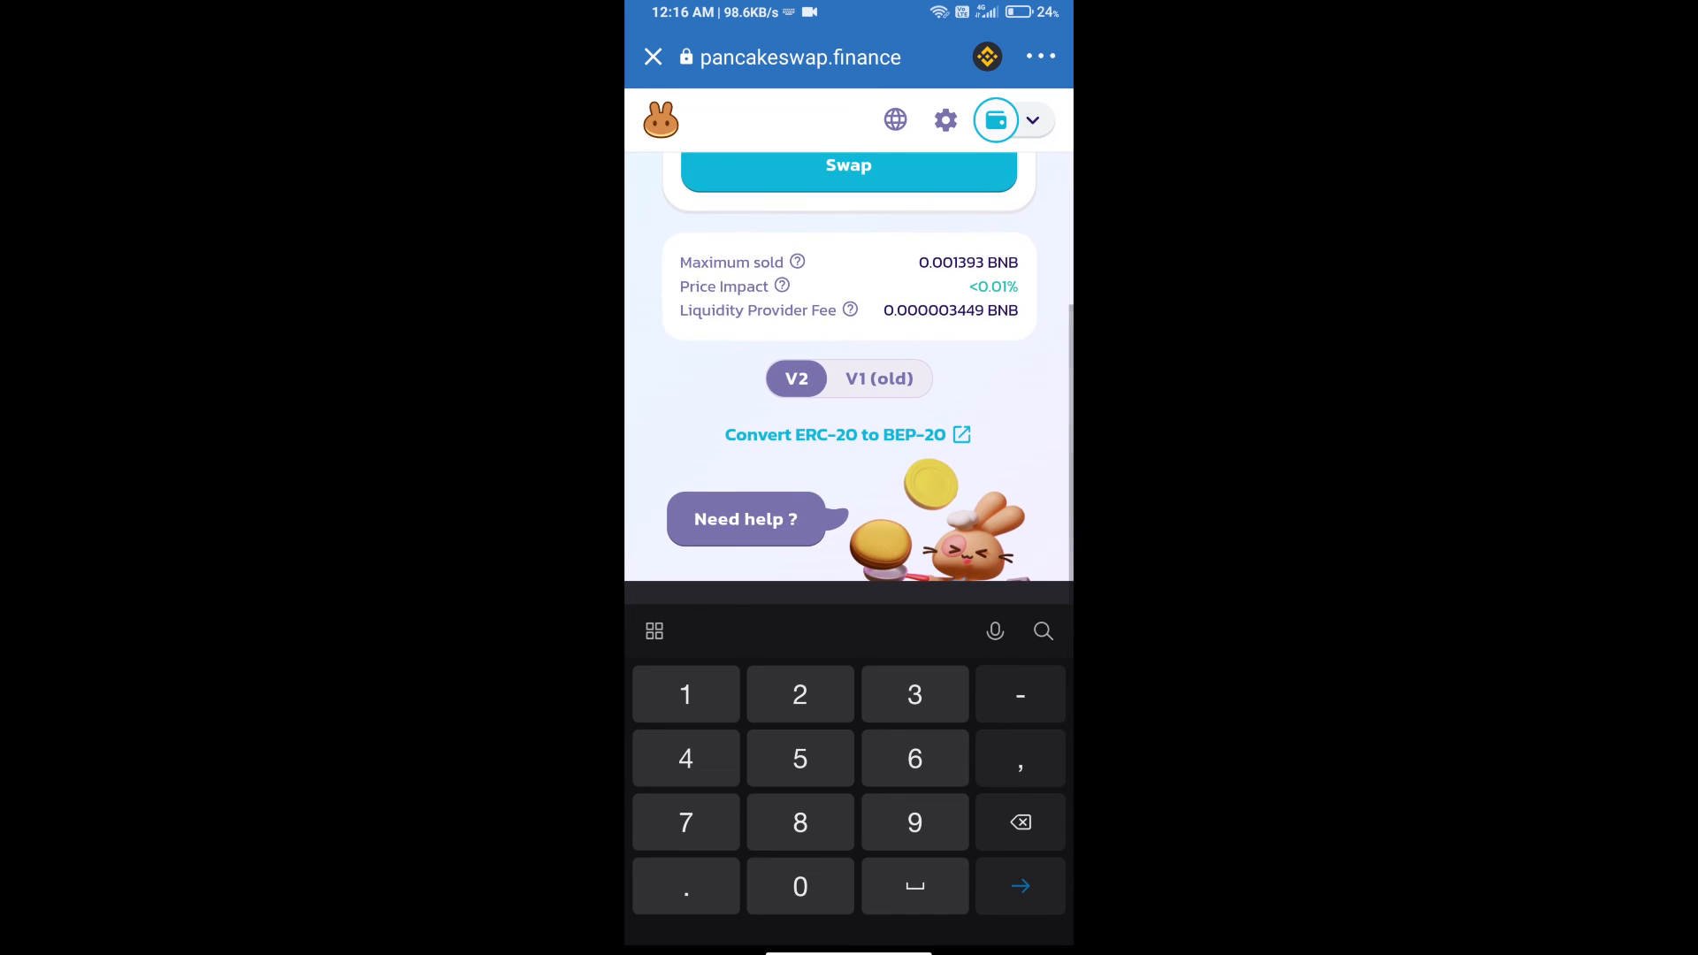
left_click(849, 166)
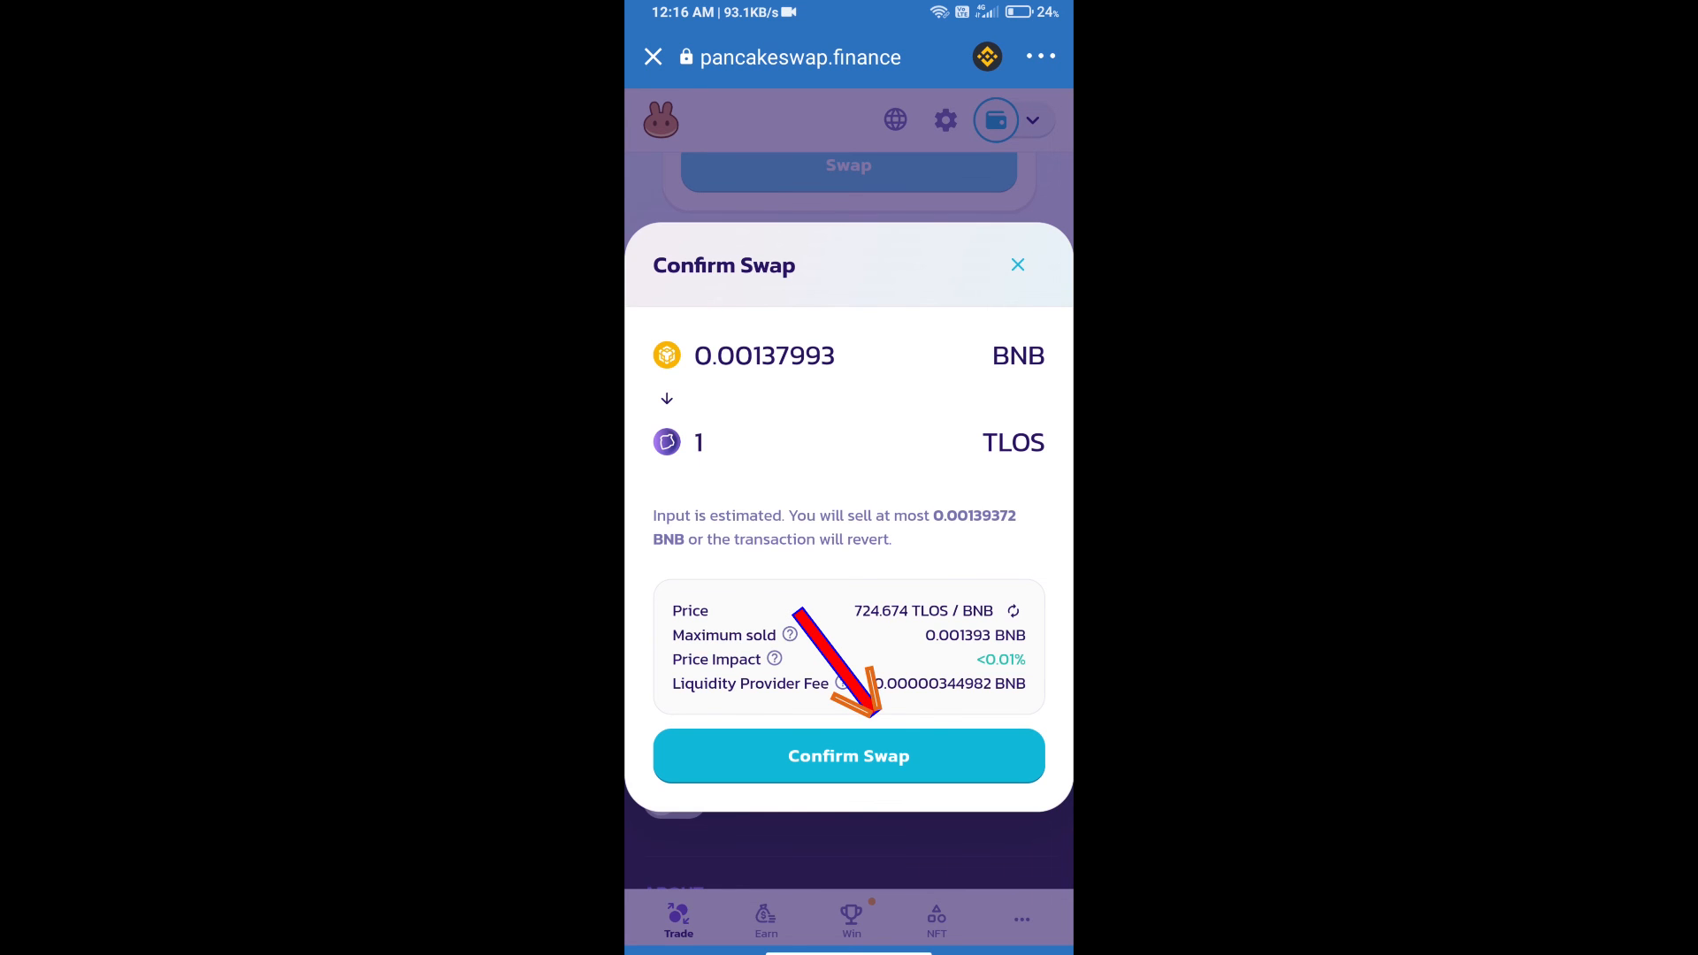
left_click(848, 755)
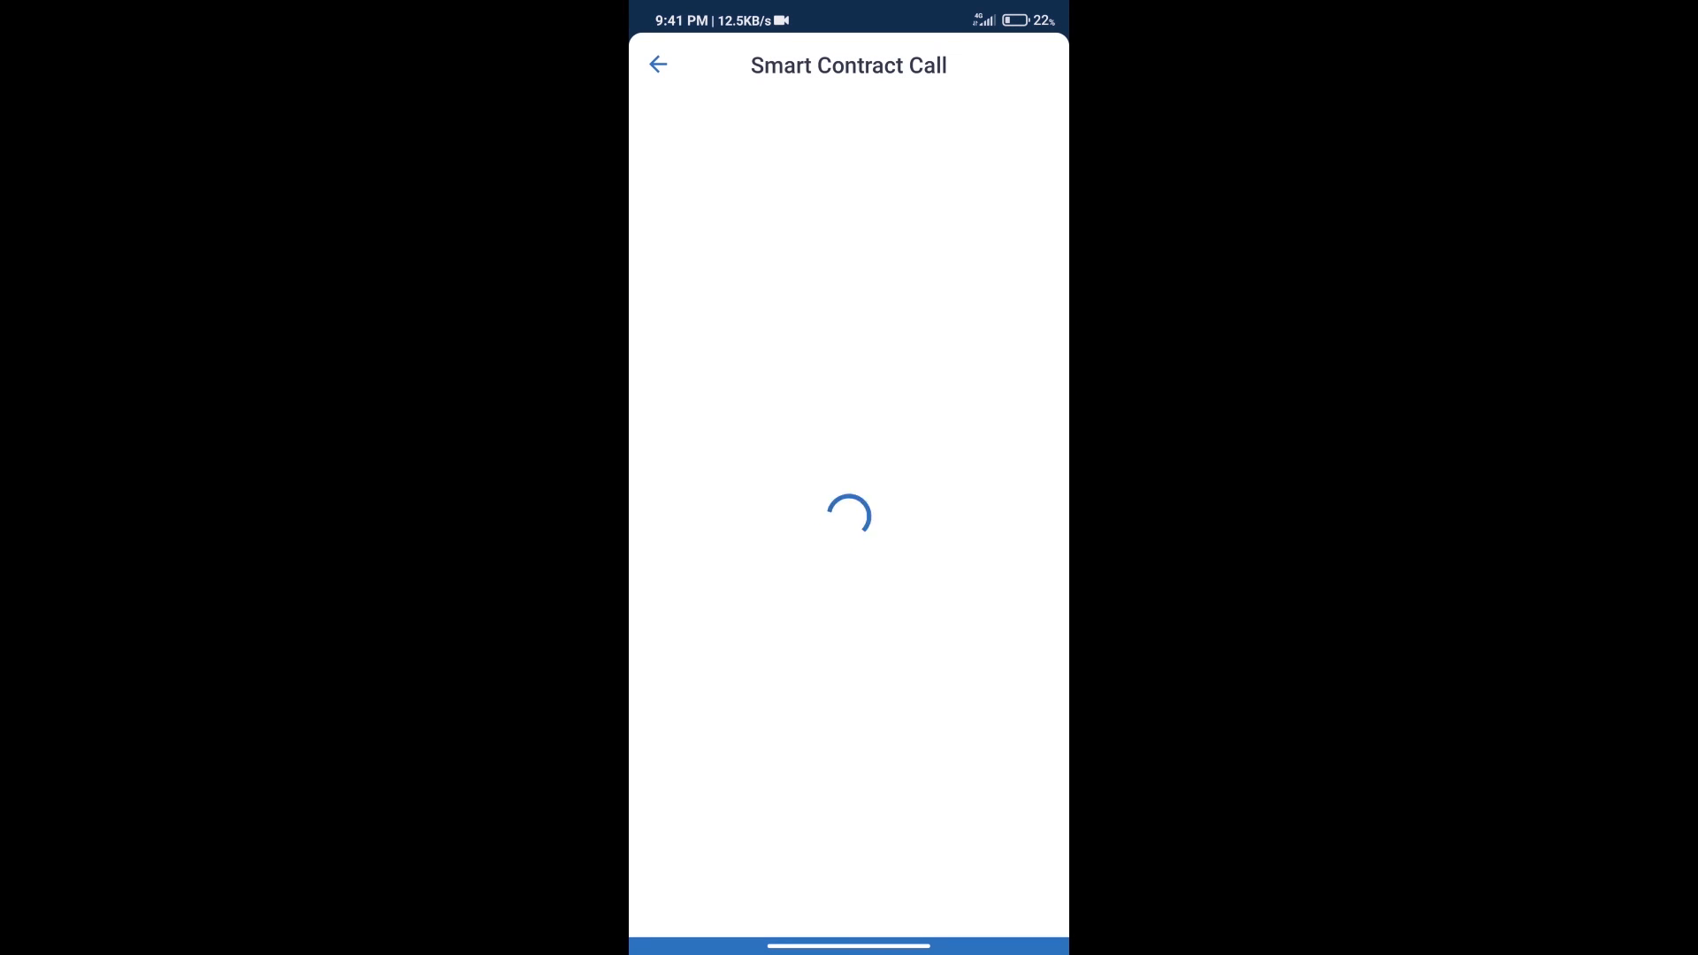